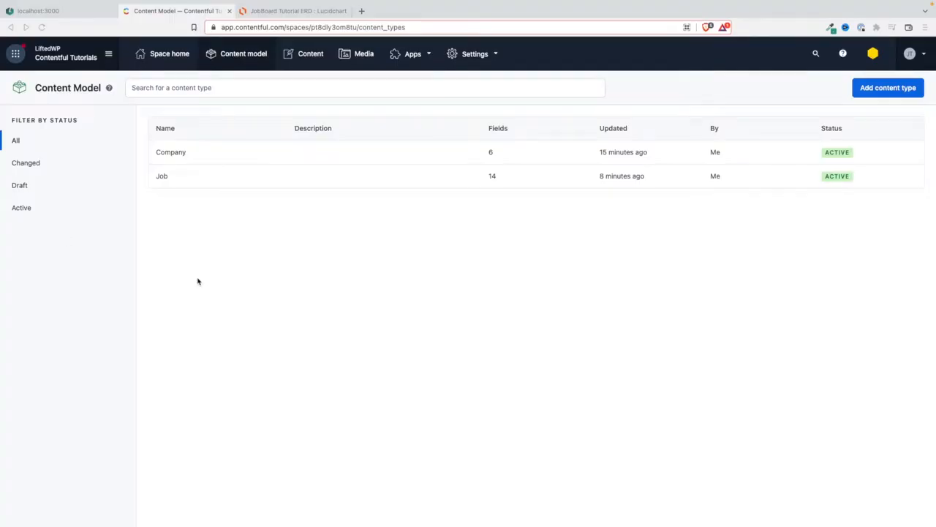
mouse_move(291, 279)
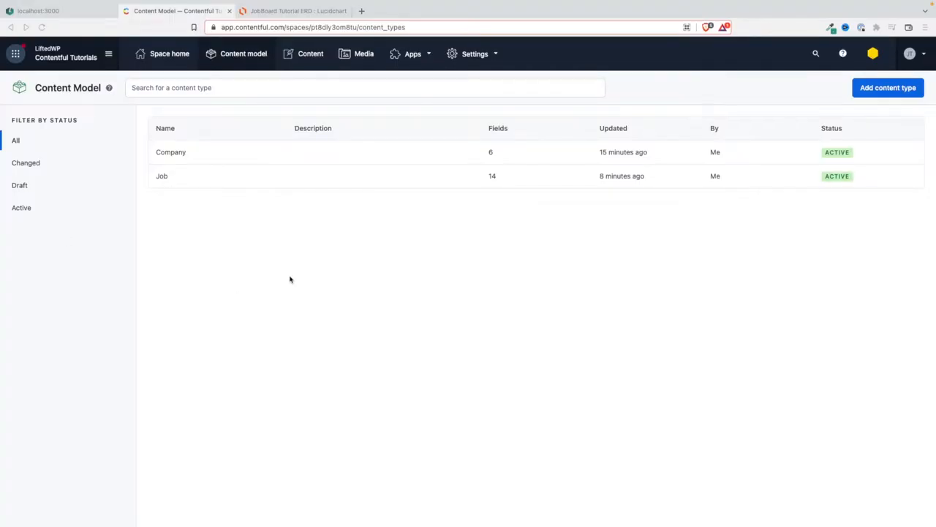
mouse_move(252, 257)
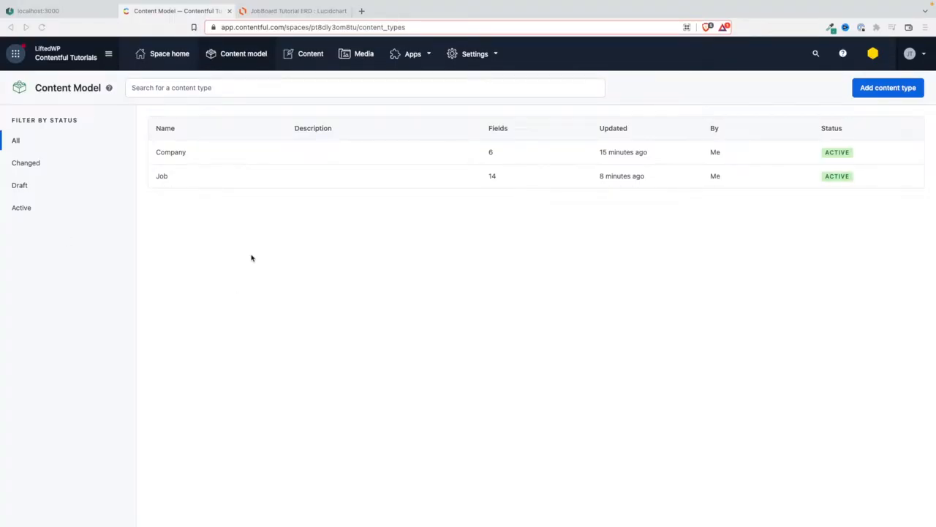
mouse_move(409, 152)
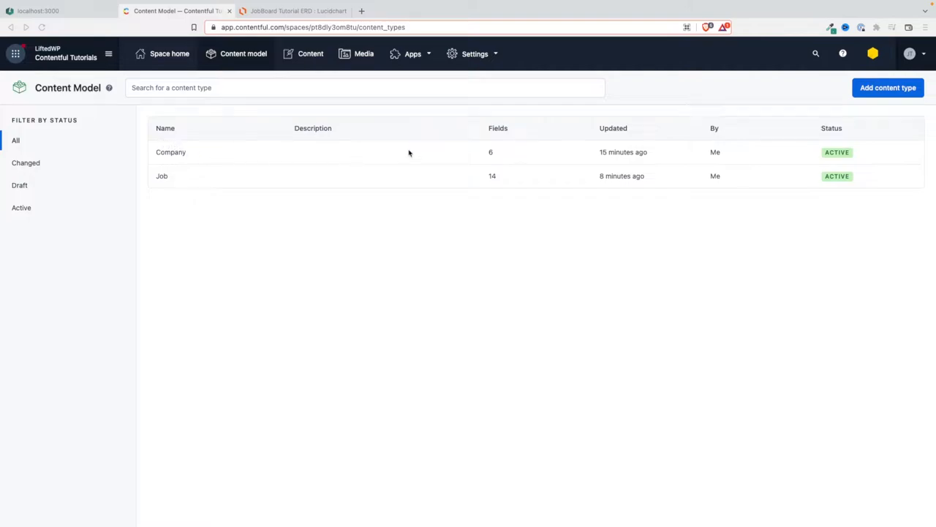
mouse_move(145, 146)
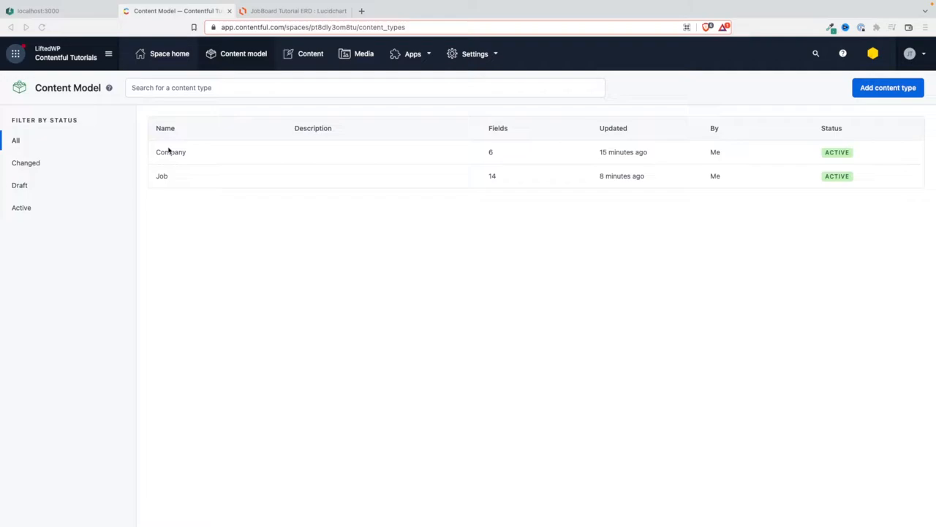
mouse_move(172, 154)
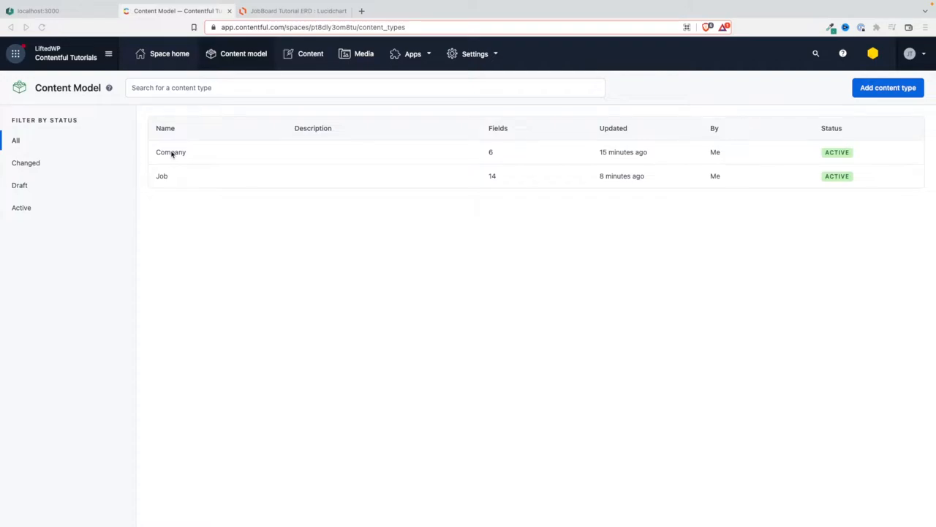
Step: Open the Company content type with fields name, slug, city, logo, coverImage and website
left_click(170, 152)
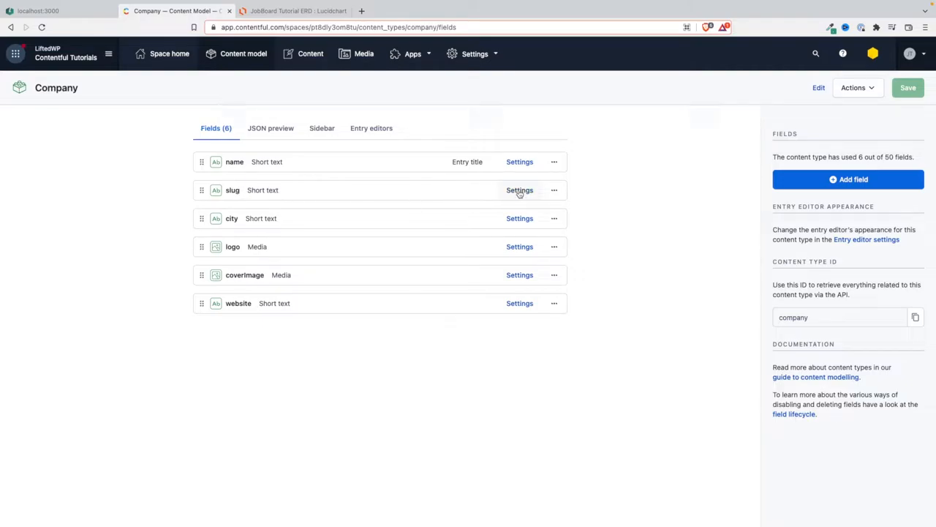
Step: Open the settings dialog of the Company slug field
left_click(519, 190)
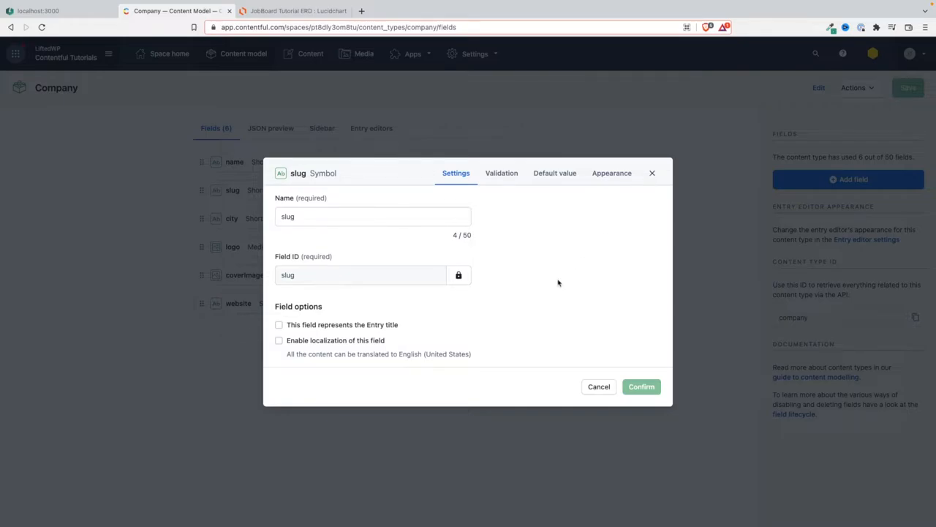
mouse_move(580, 196)
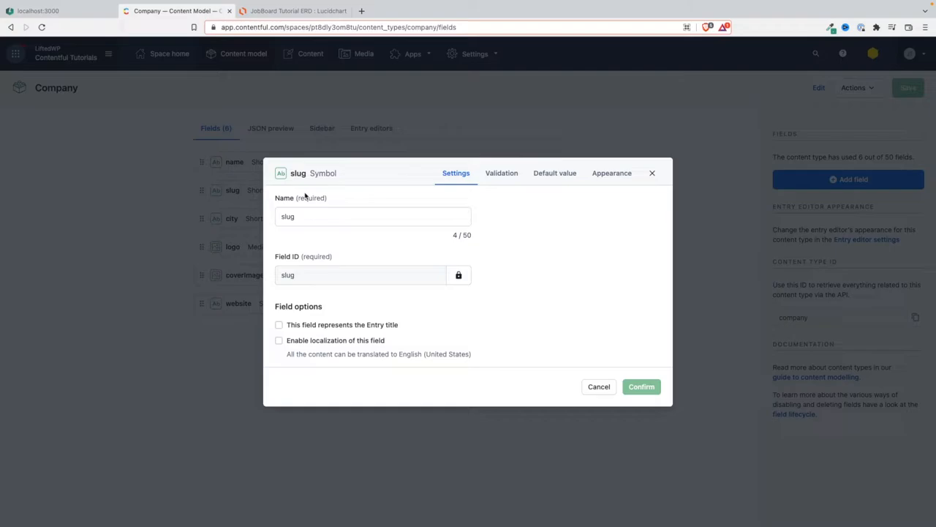
mouse_move(556, 226)
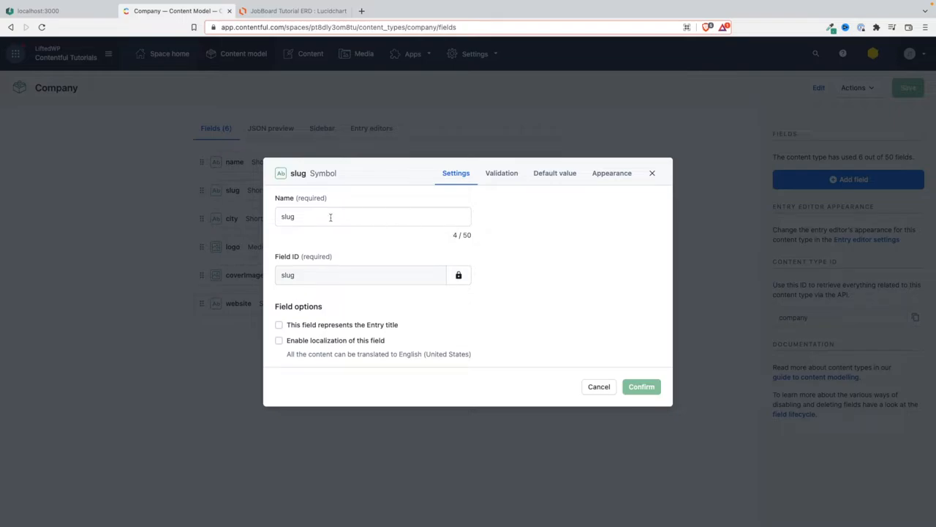
mouse_move(652, 175)
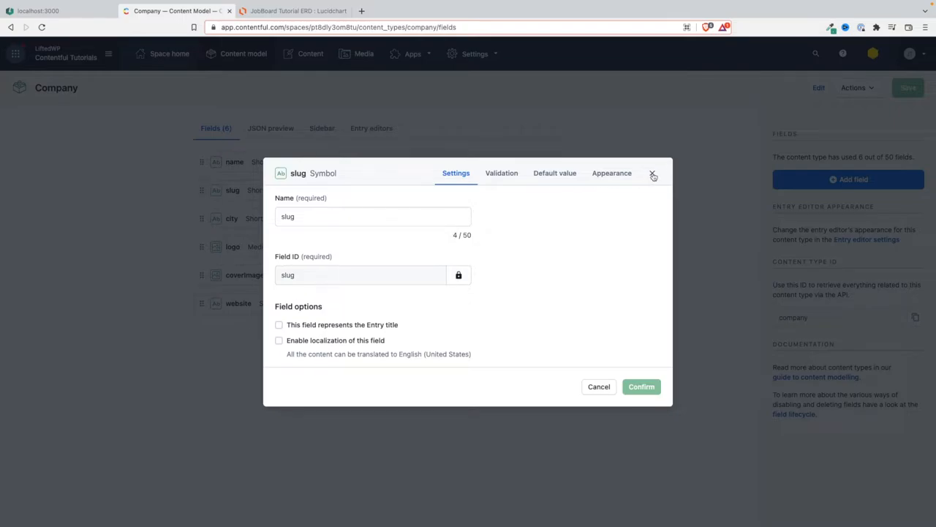
Step: Dismiss the slug settings dialog without changes
left_click(653, 173)
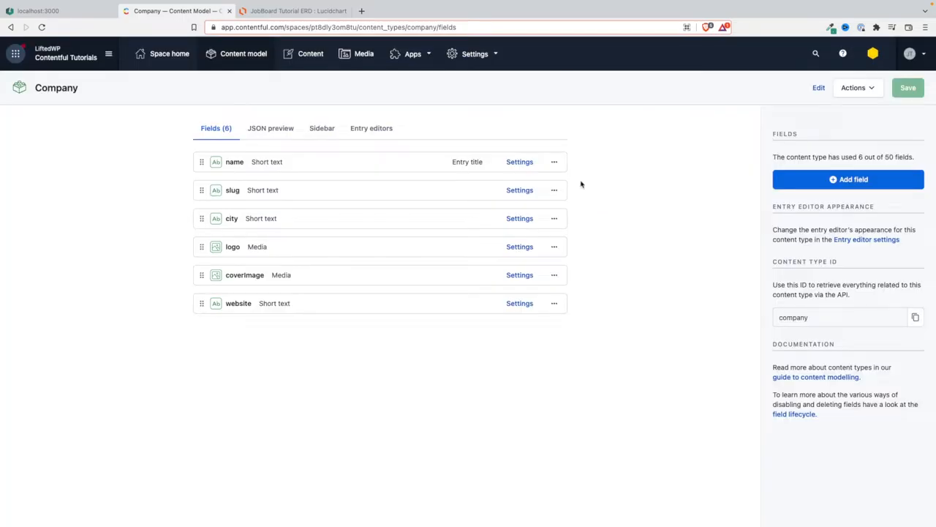
mouse_move(439, 227)
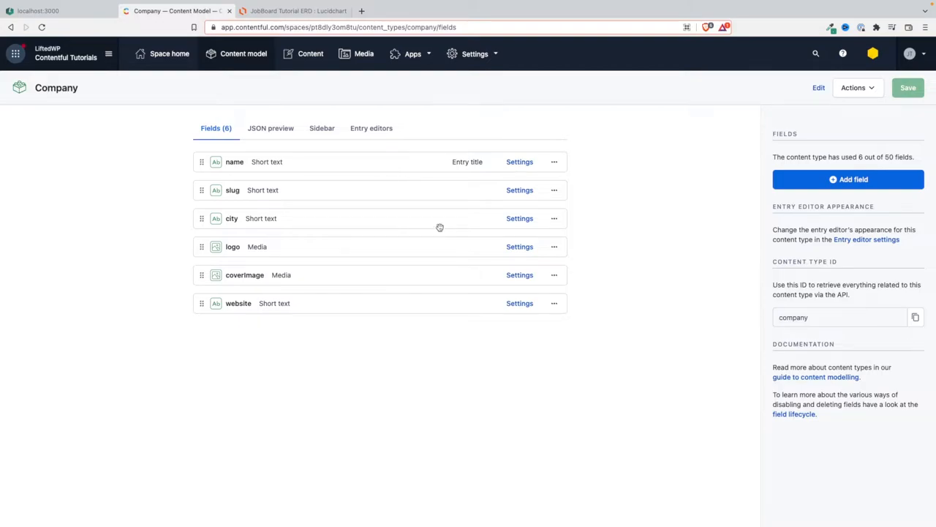
mouse_move(462, 209)
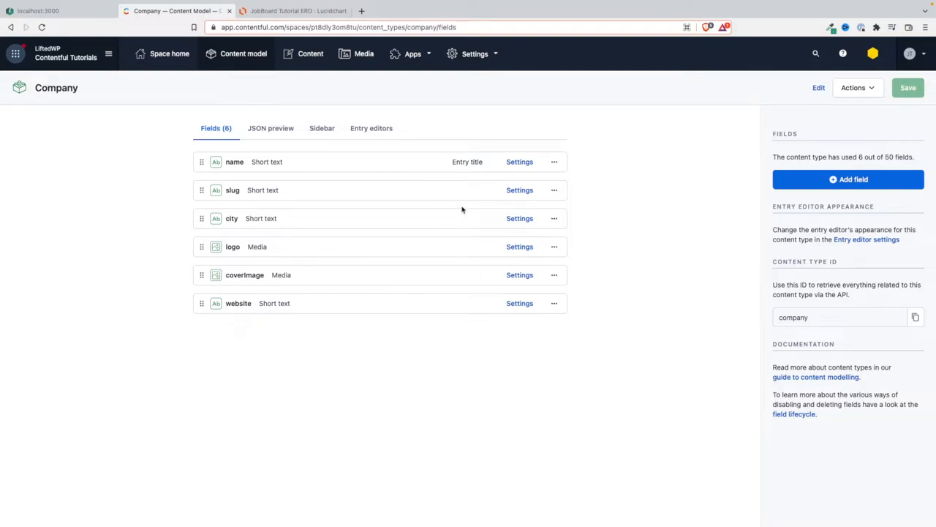
mouse_move(476, 185)
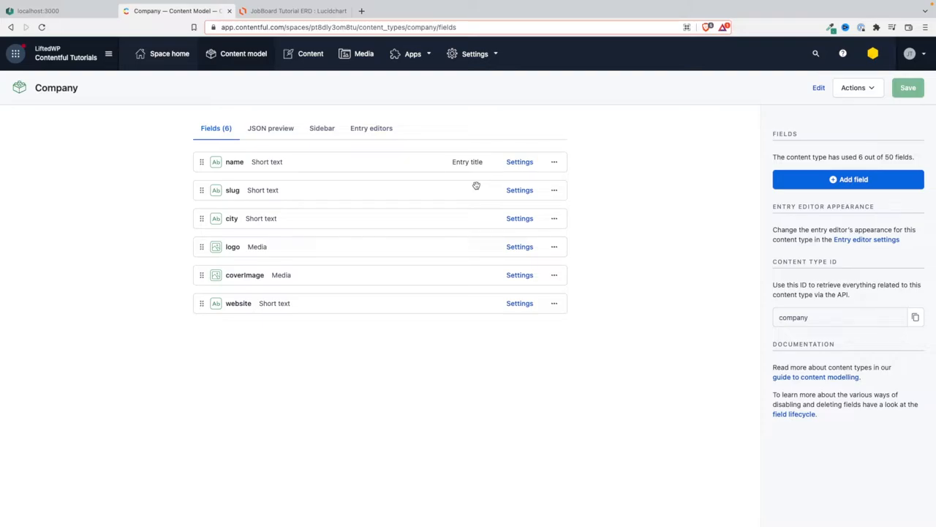
mouse_move(546, 230)
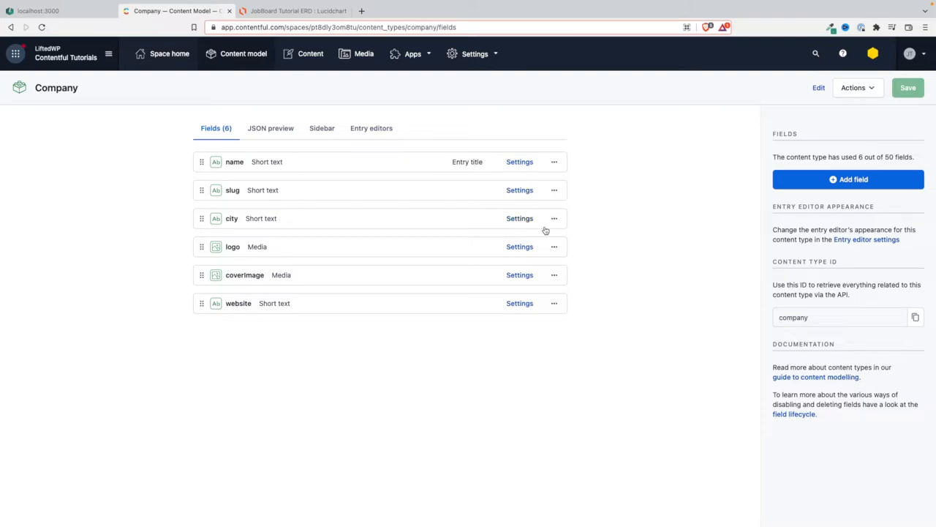
mouse_move(564, 171)
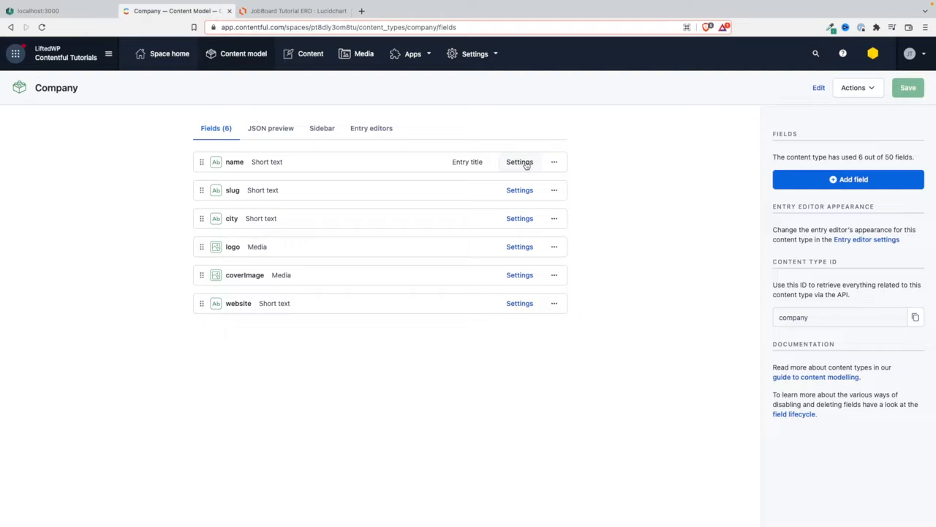
mouse_move(529, 166)
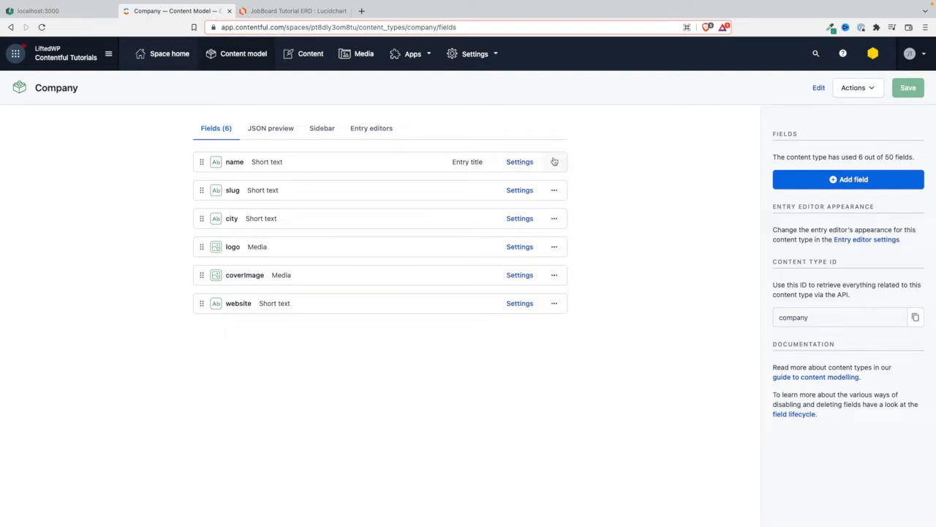
Step: Check Required field and Unique field in the name field's validation settings
left_click(520, 161)
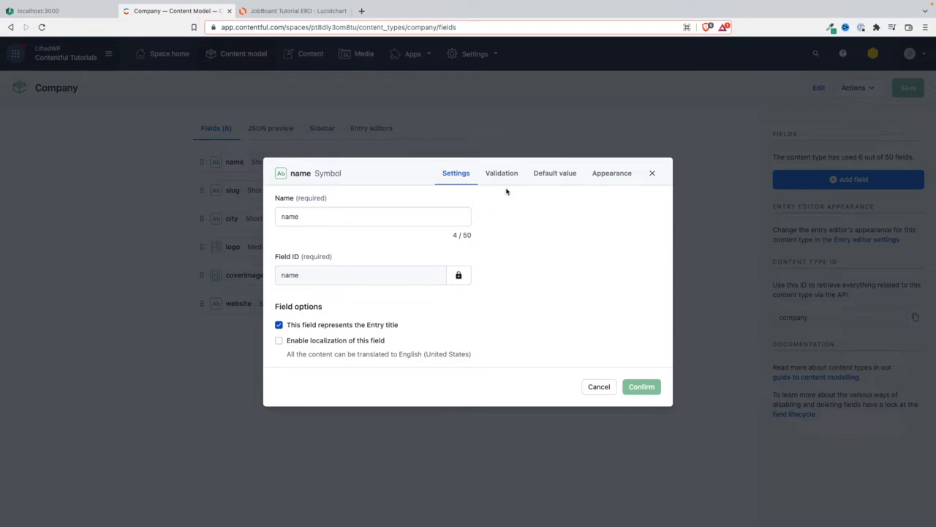
left_click(501, 173)
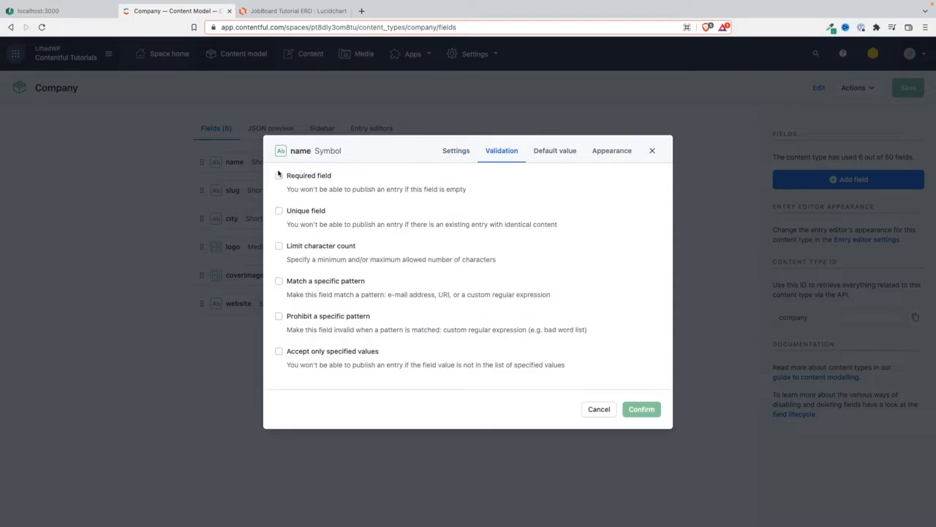
left_click(278, 176)
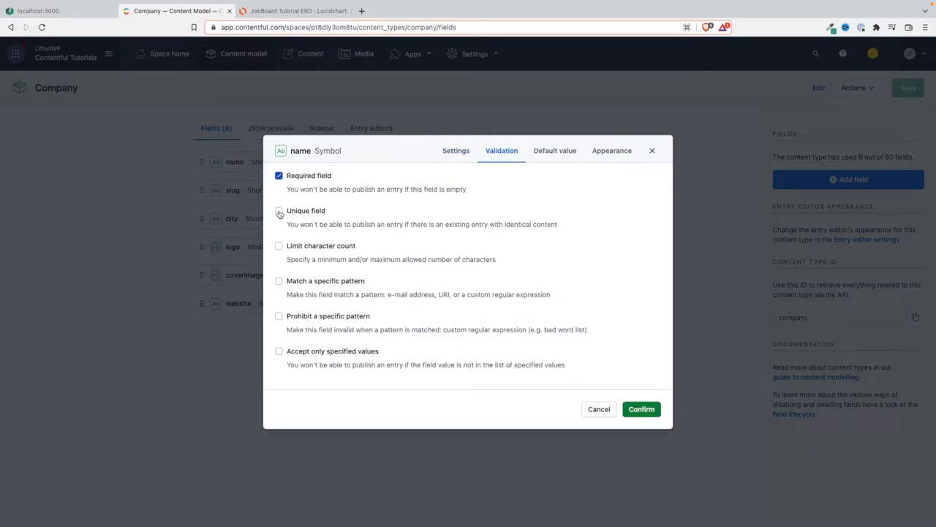
left_click(279, 211)
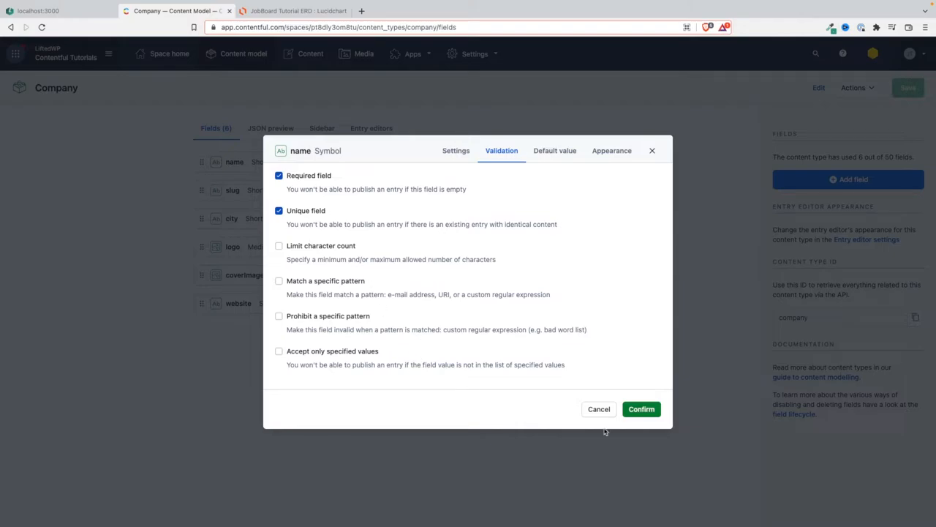
left_click(641, 409)
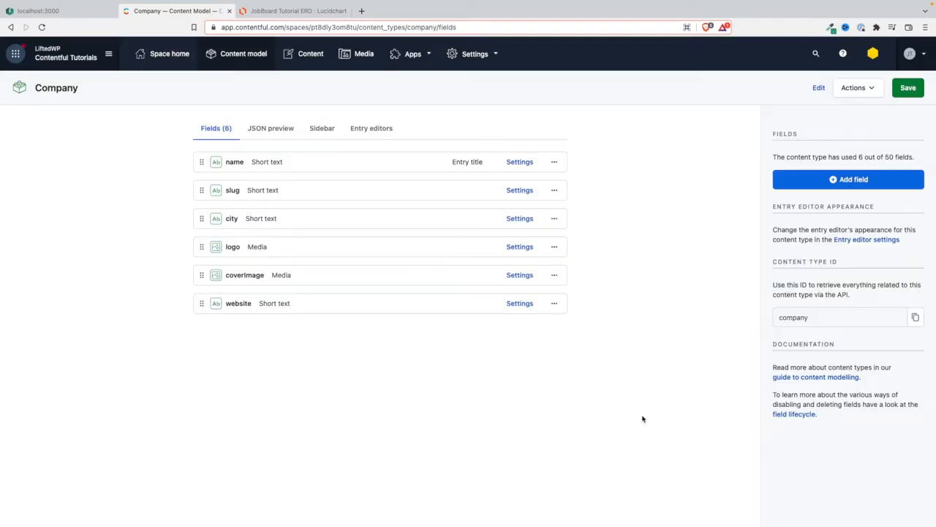
mouse_move(495, 176)
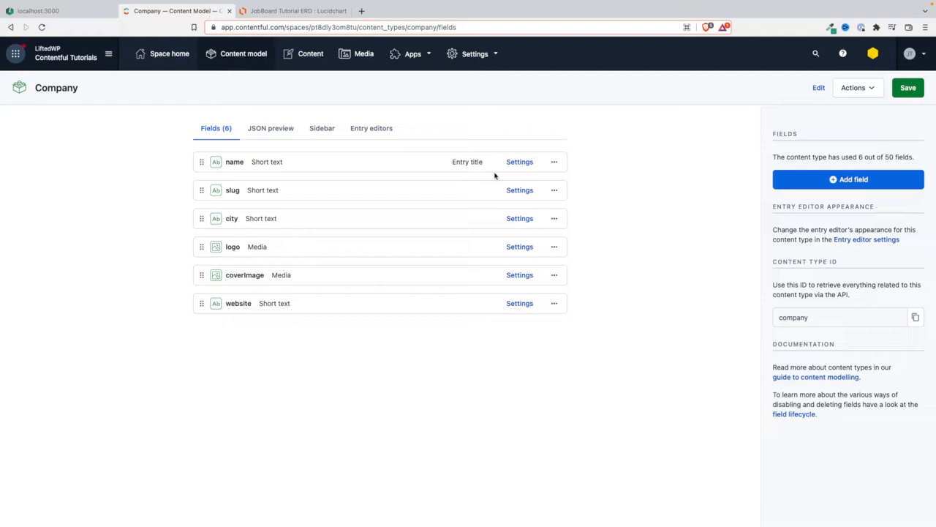
mouse_move(524, 173)
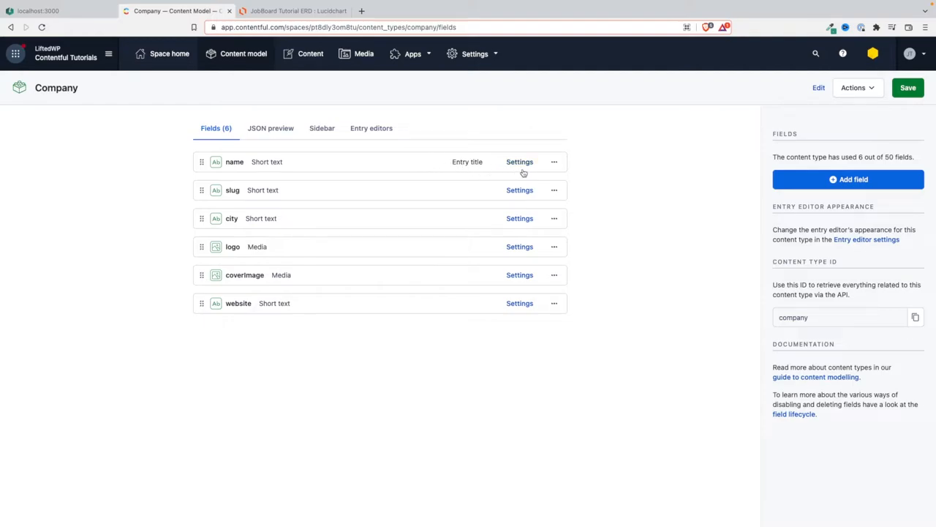
mouse_move(505, 169)
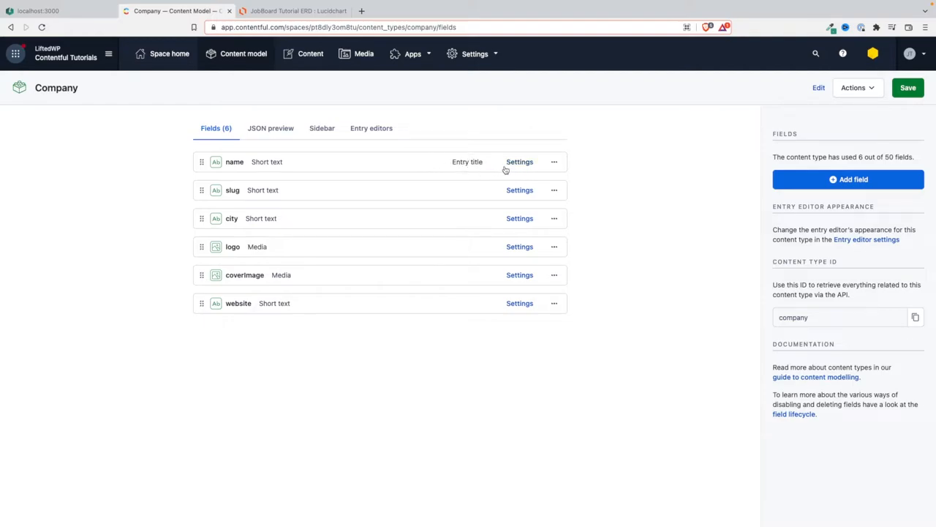
mouse_move(520, 192)
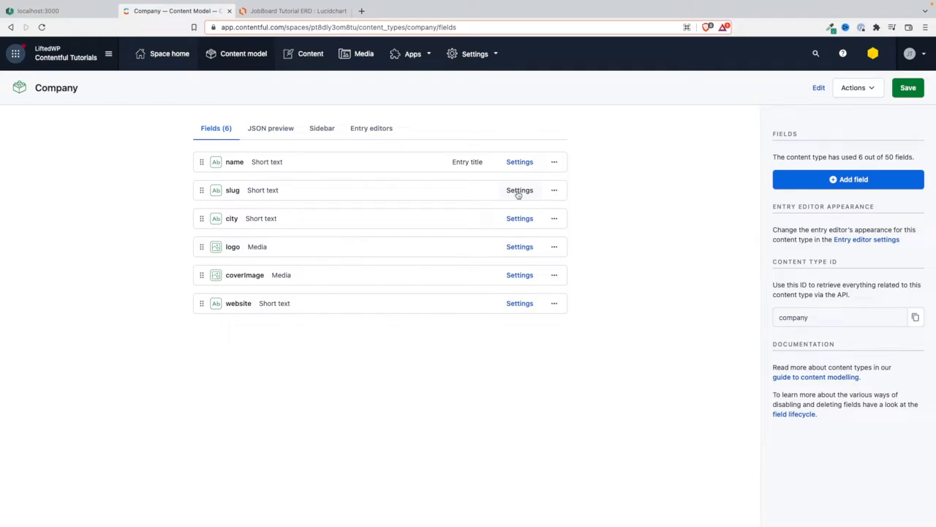
Step: Check Required field and Unique field in the slug field's validation settings
left_click(519, 189)
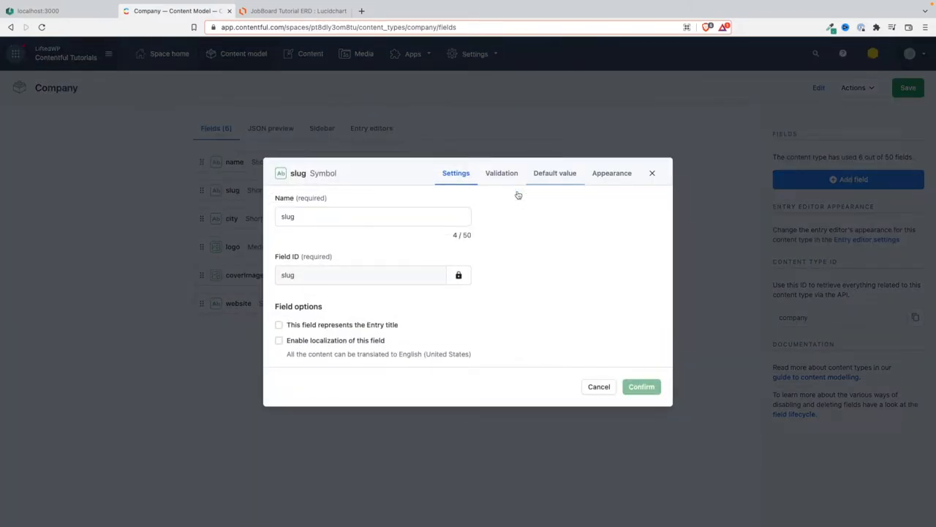
left_click(502, 172)
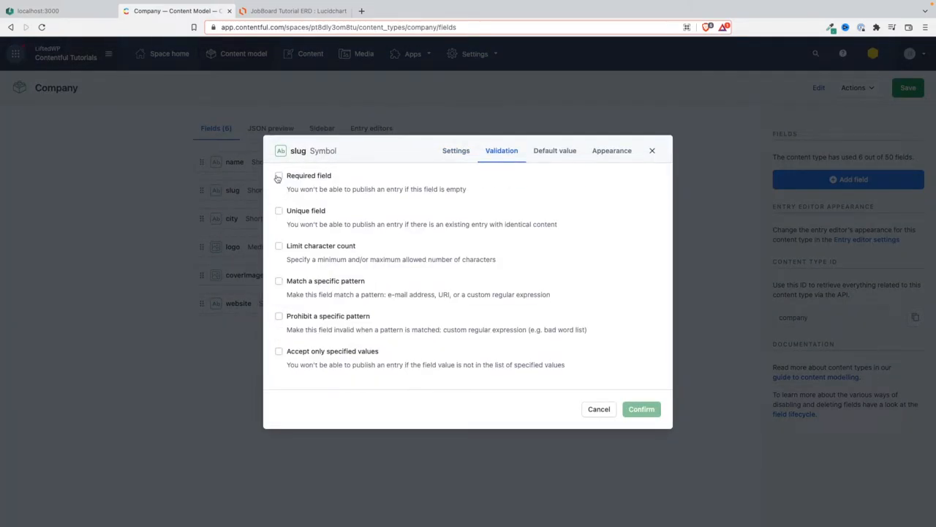
left_click(279, 211)
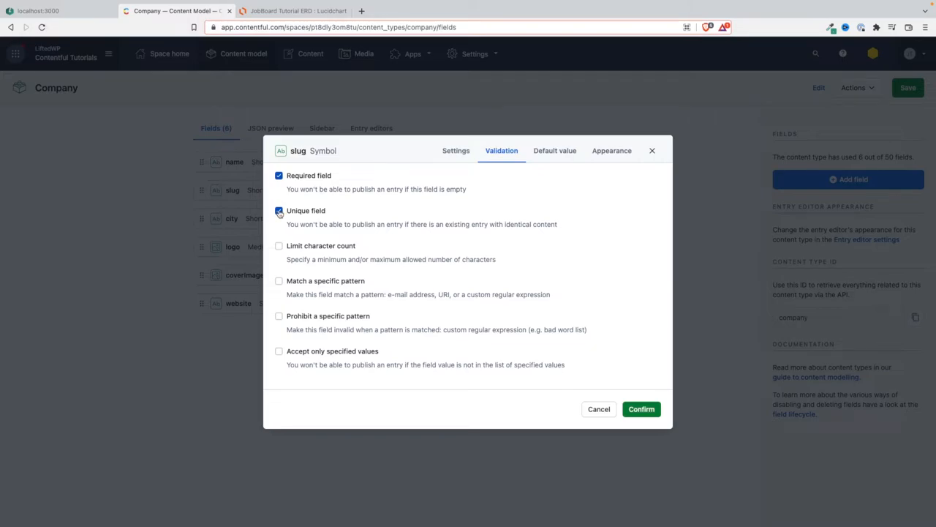
left_click(279, 211)
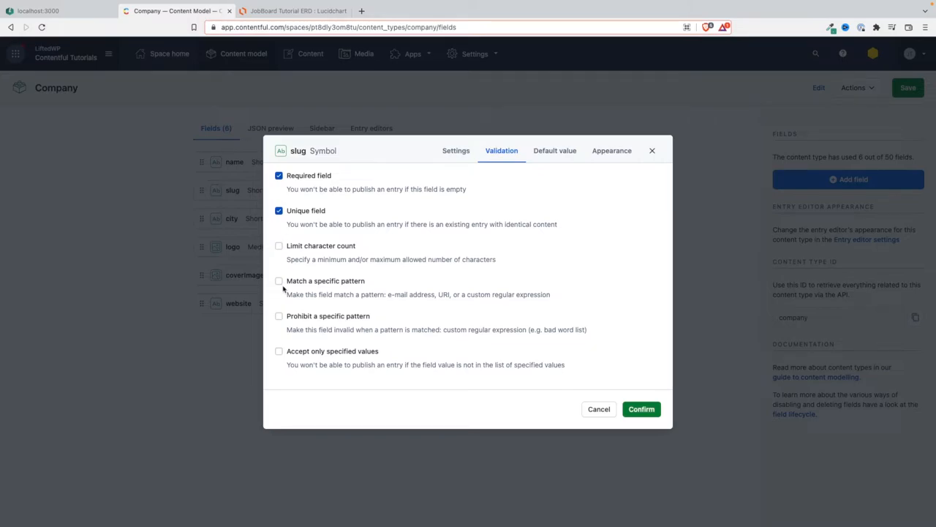
Step: Enable Match a specific pattern on slug with regex ^[a-z0-9]+(?:-[a-z0-9]+)*$
left_click(279, 280)
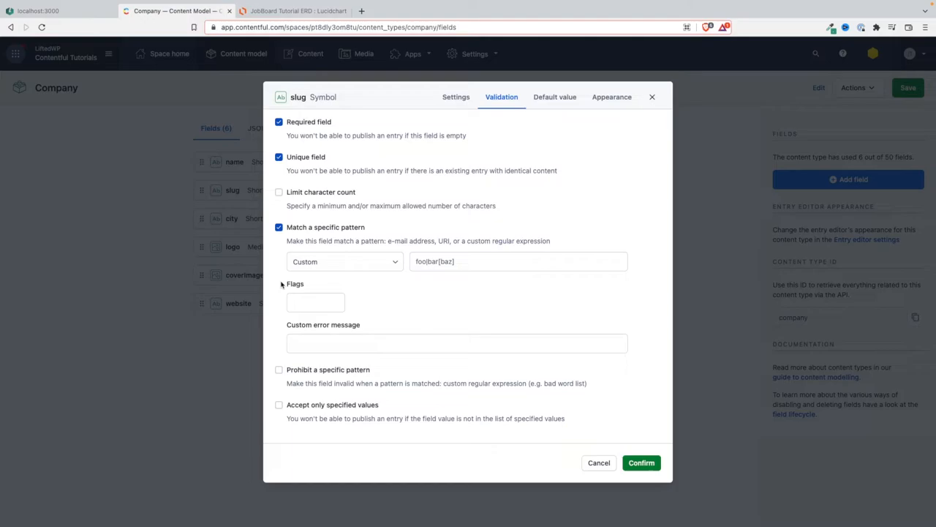
mouse_move(405, 369)
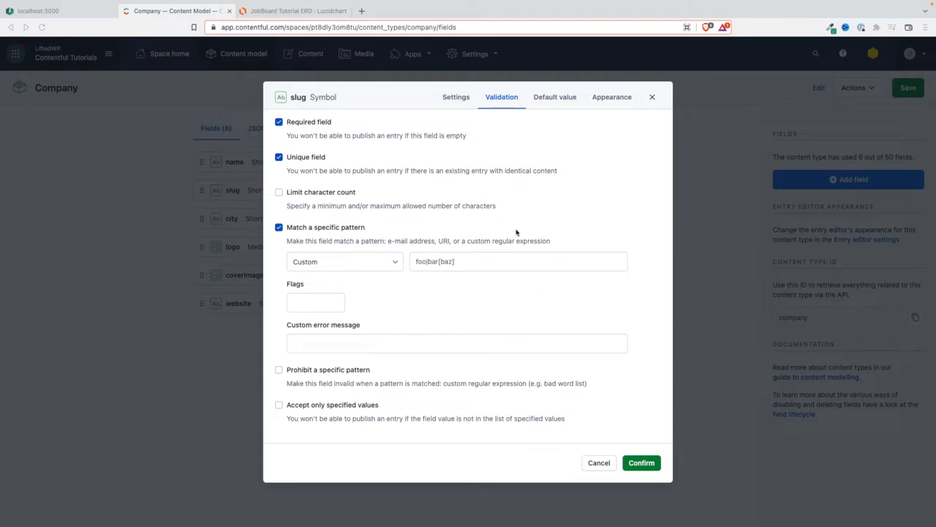
type("^[a-z0-9]+(?:-[a-z0-9]+)*$")
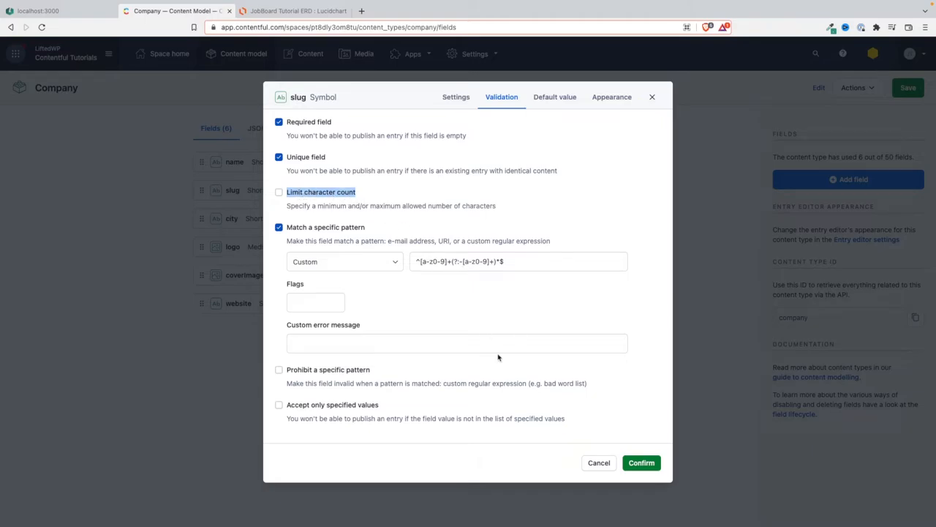
mouse_move(577, 223)
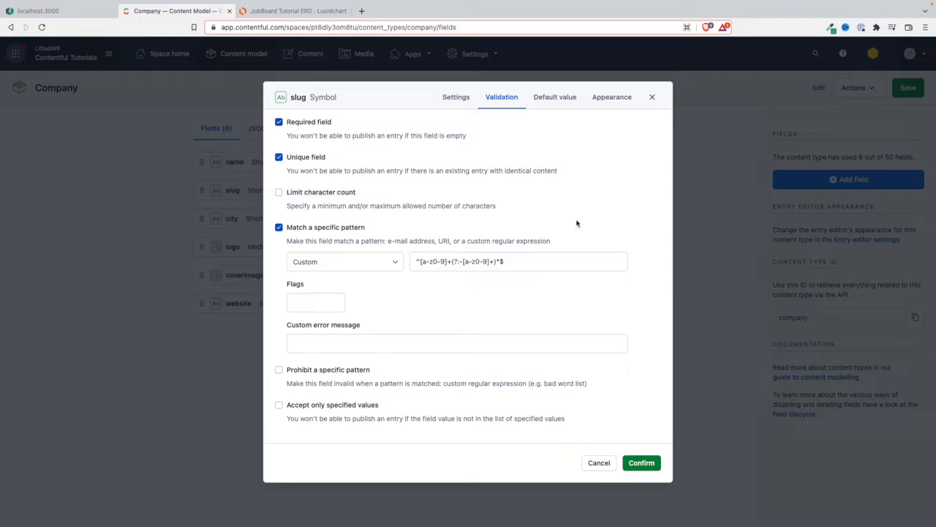
mouse_move(561, 113)
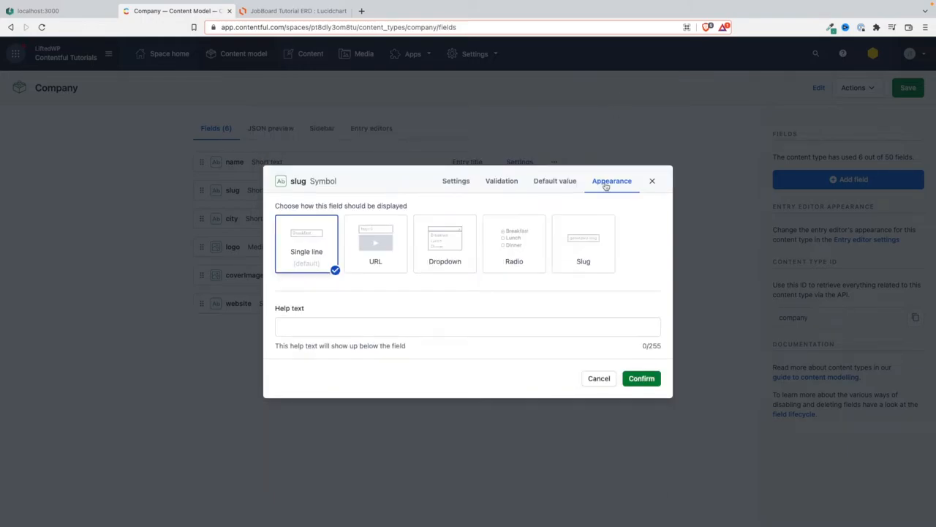
mouse_move(636, 259)
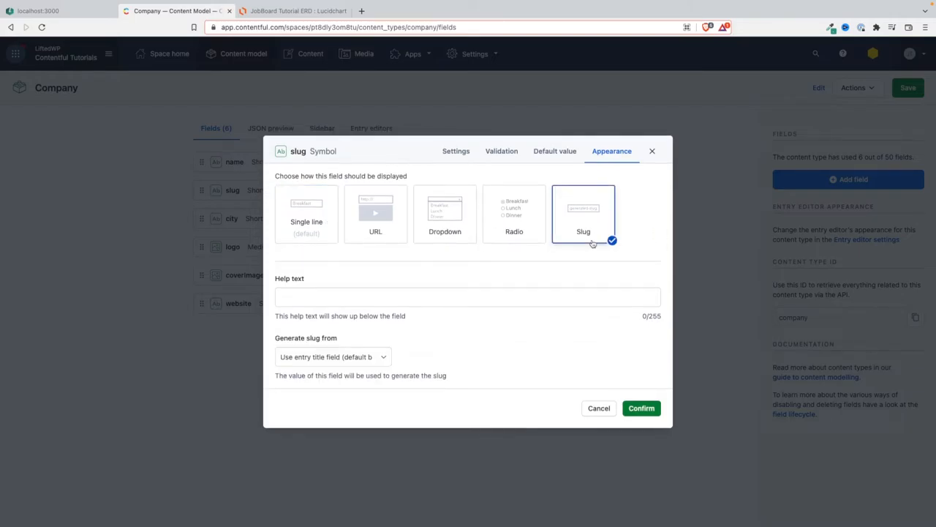
Step: Generate the slug from the name field and confirm the slug settings
left_click(332, 356)
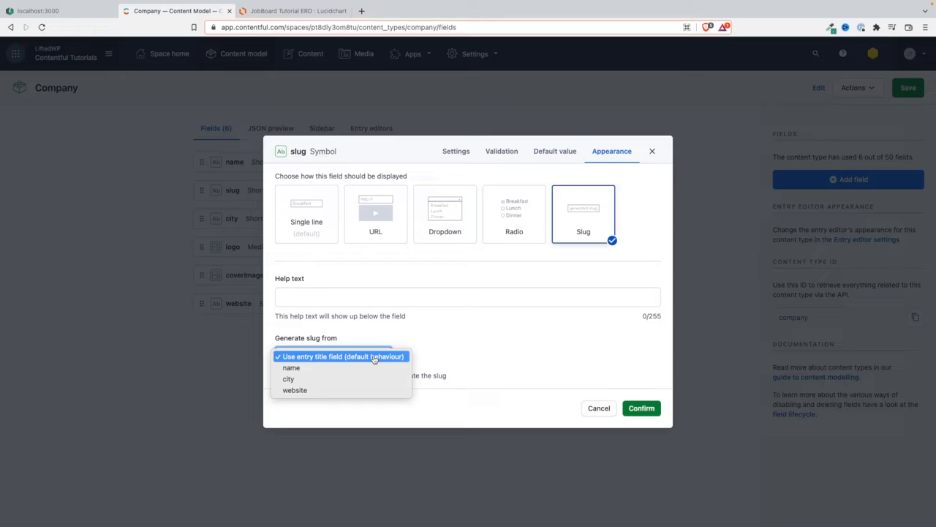
mouse_move(311, 379)
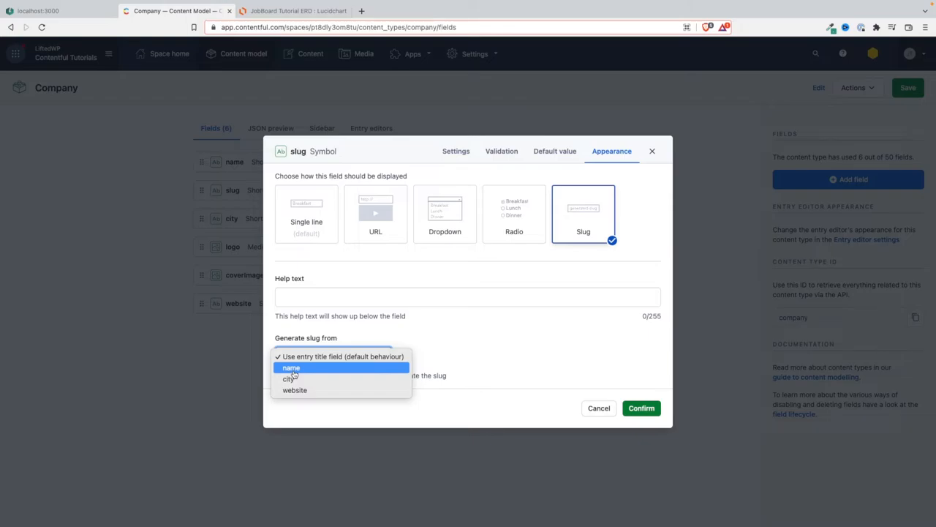
left_click(291, 367)
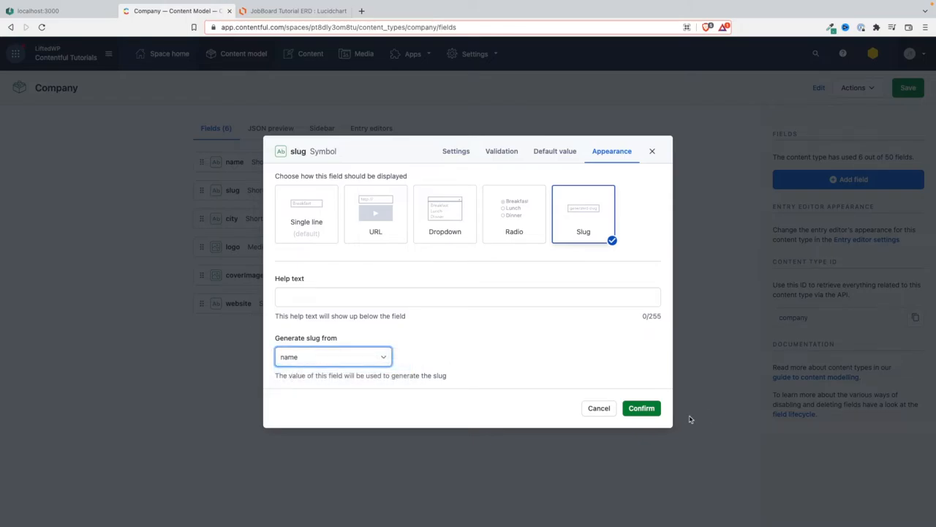
left_click(642, 407)
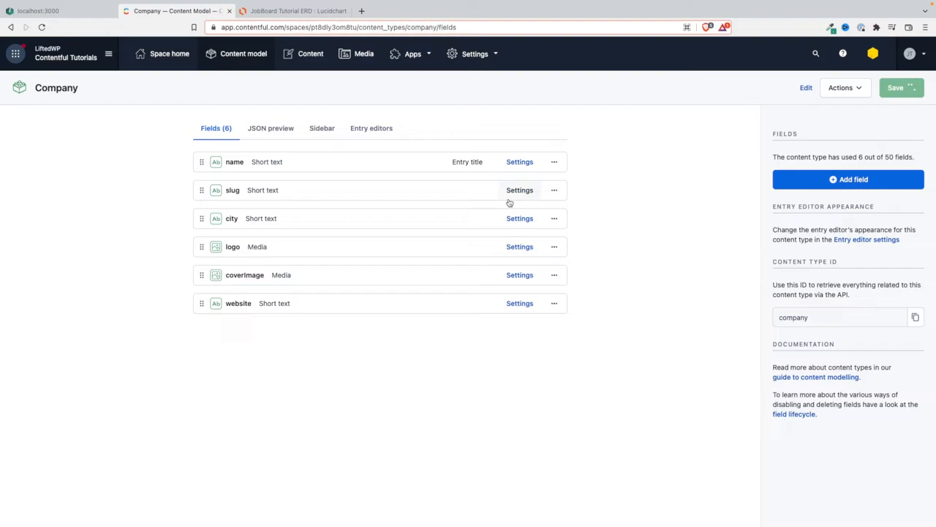
Step: Return to the content model list and open the Job content type
left_click(244, 54)
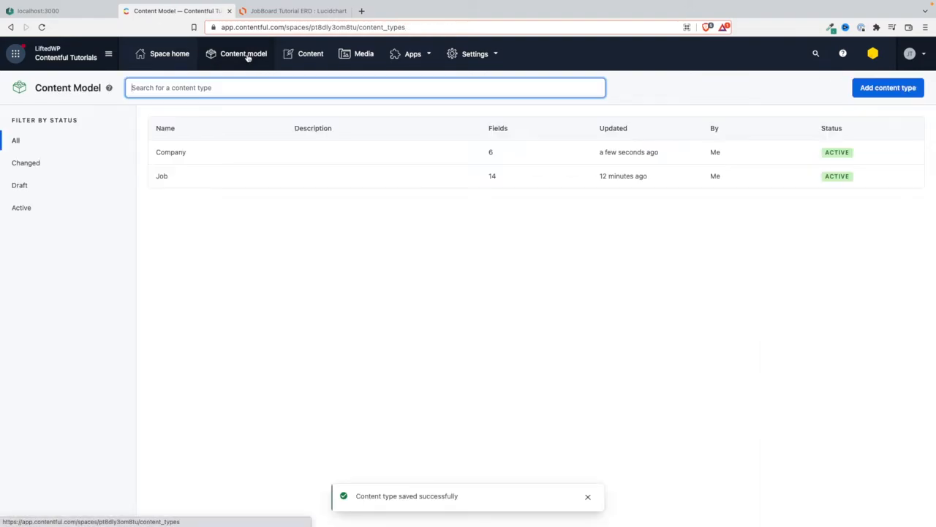
left_click(162, 176)
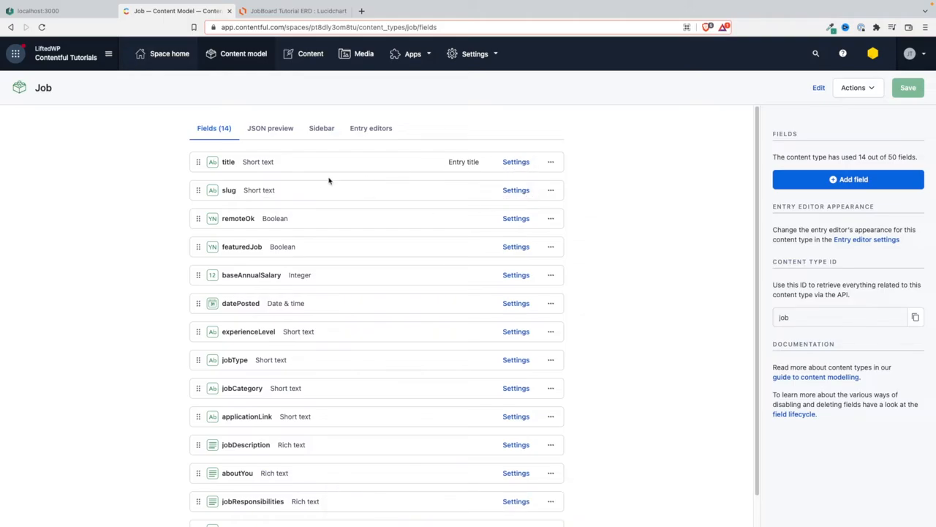
mouse_move(280, 192)
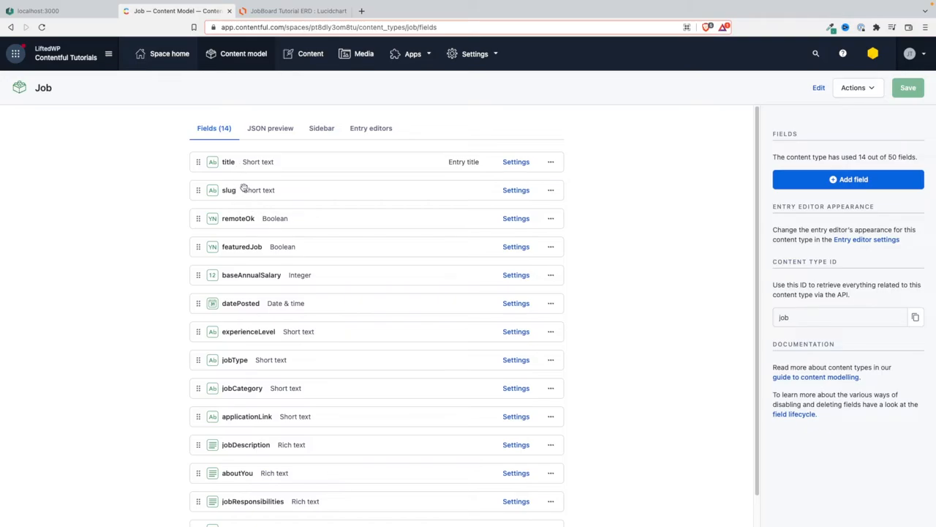
mouse_move(538, 168)
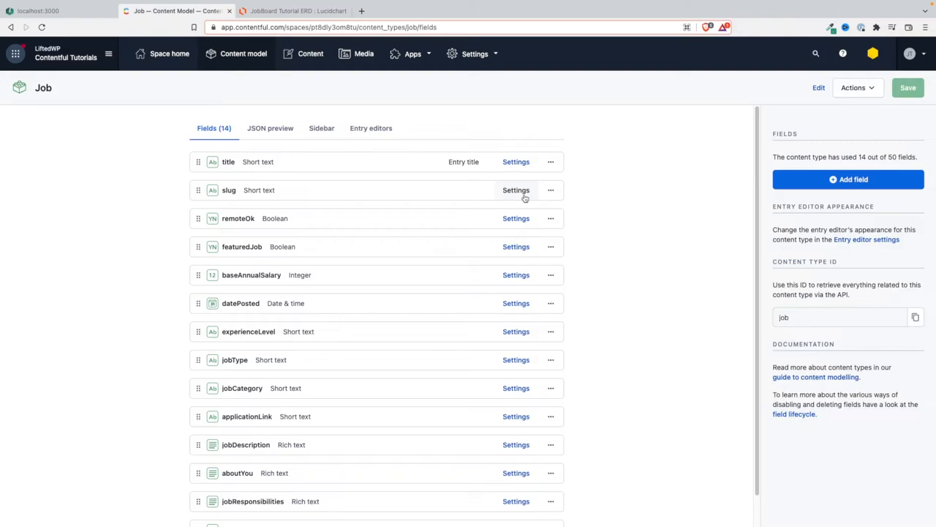
mouse_move(518, 164)
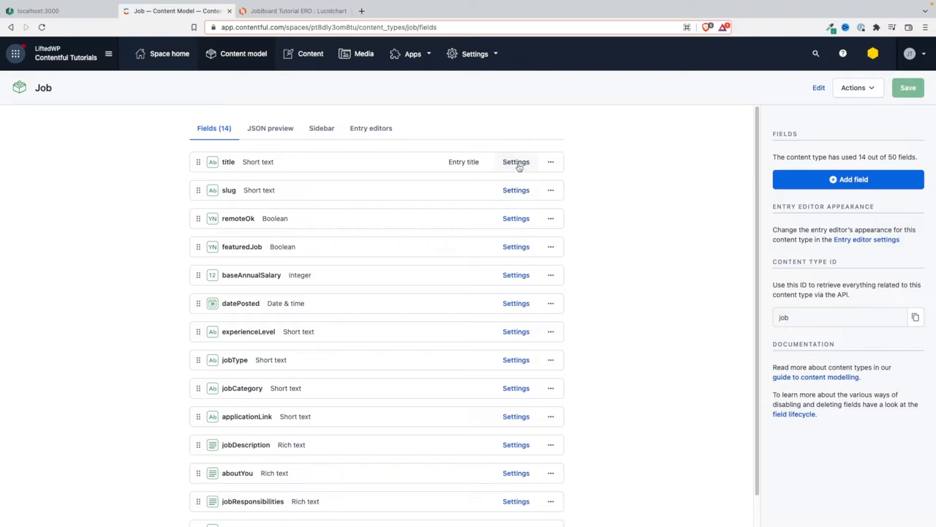
Step: Give the Job title field Required and Unique validations
left_click(516, 162)
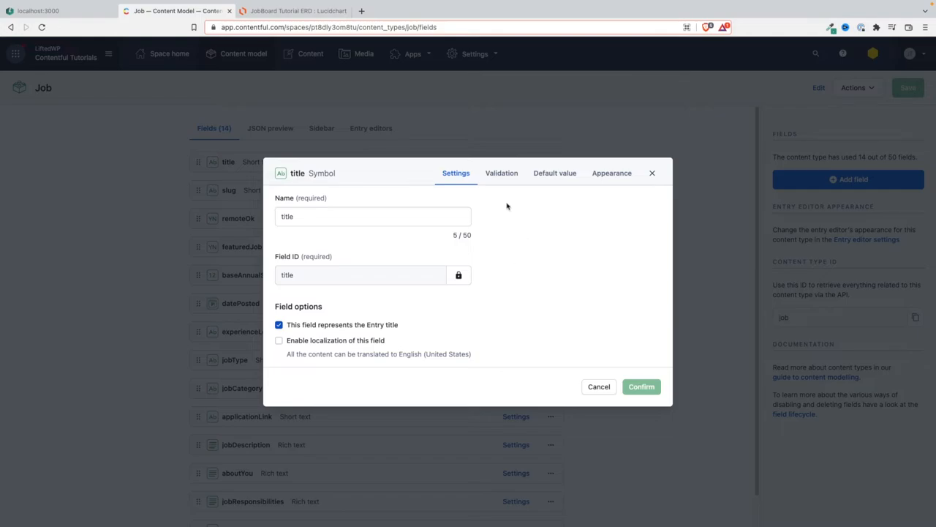
left_click(501, 172)
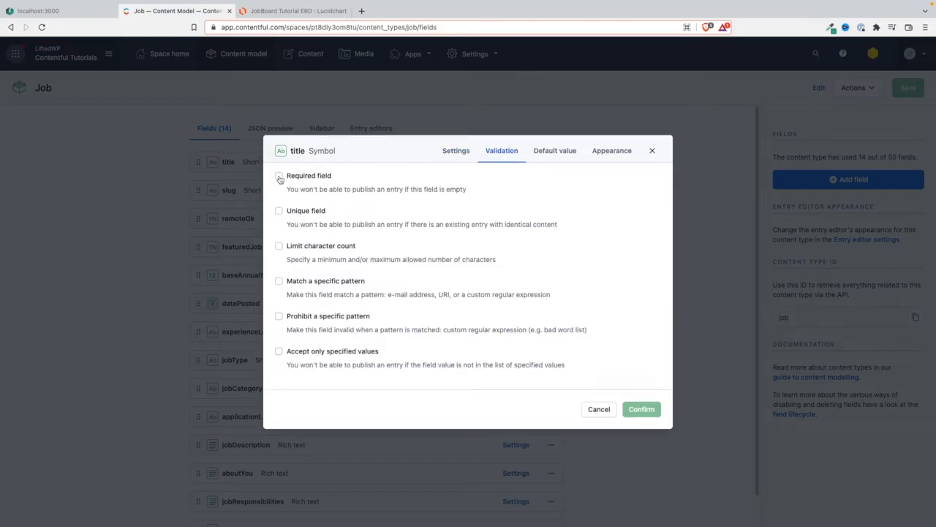
left_click(279, 210)
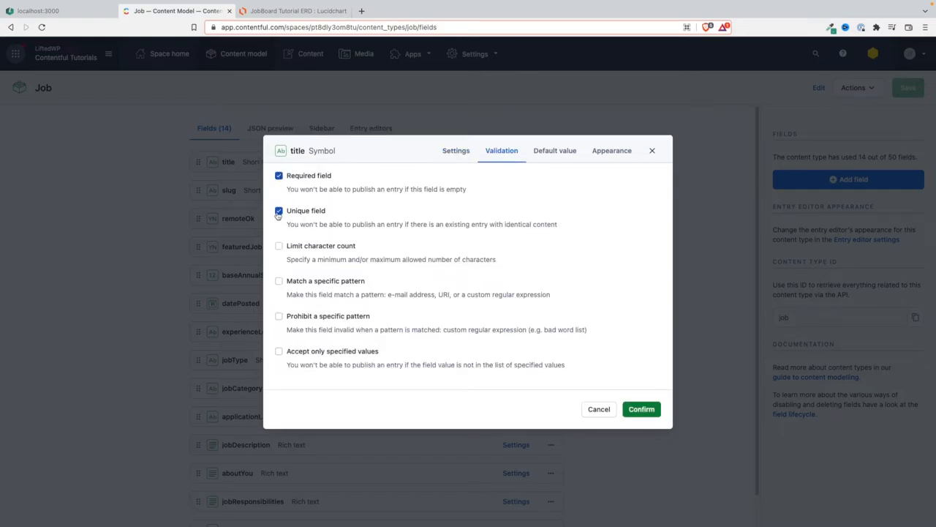
mouse_move(642, 409)
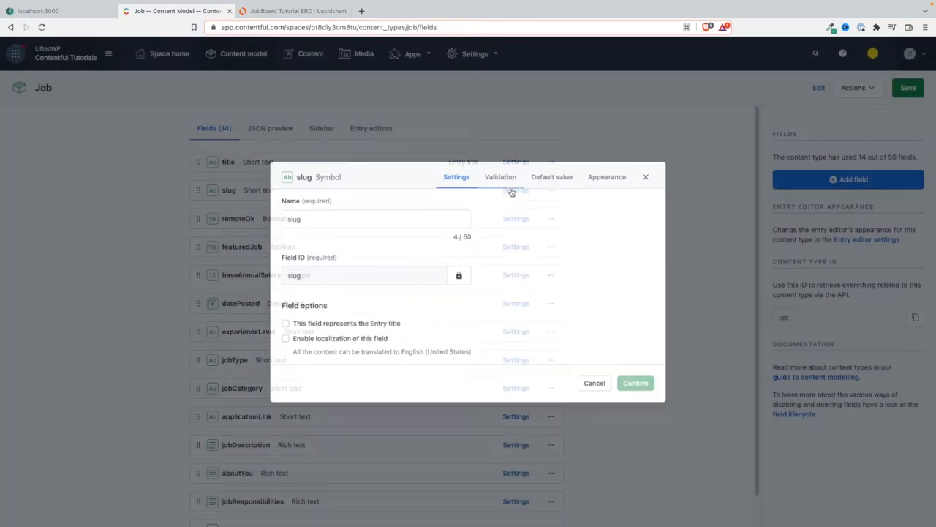
Step: Add pattern validation ^[a-z0-9]+(?:-[a-z0-9]+)*$ to the Job slug field
left_click(501, 176)
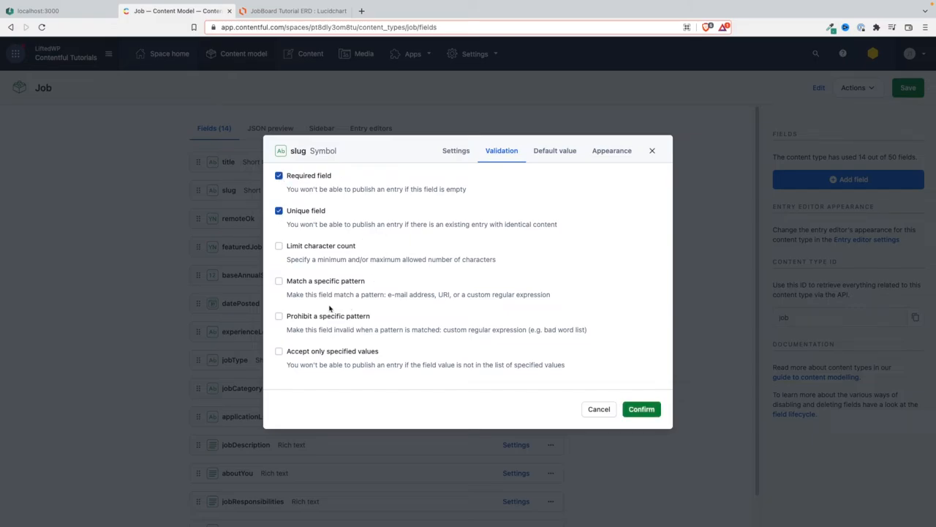
left_click(279, 280)
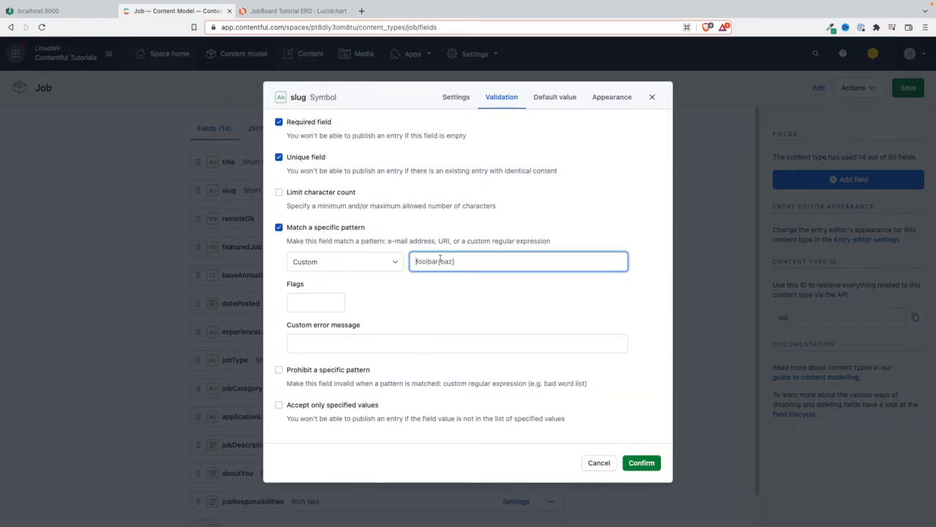
type("^[a-z0-9]+(?:-[a-z0-9]+)*$")
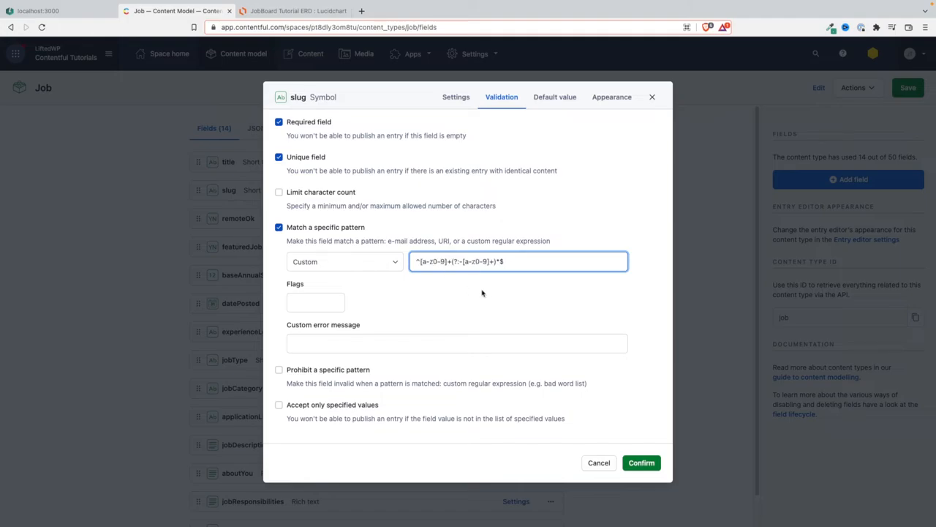
mouse_move(549, 112)
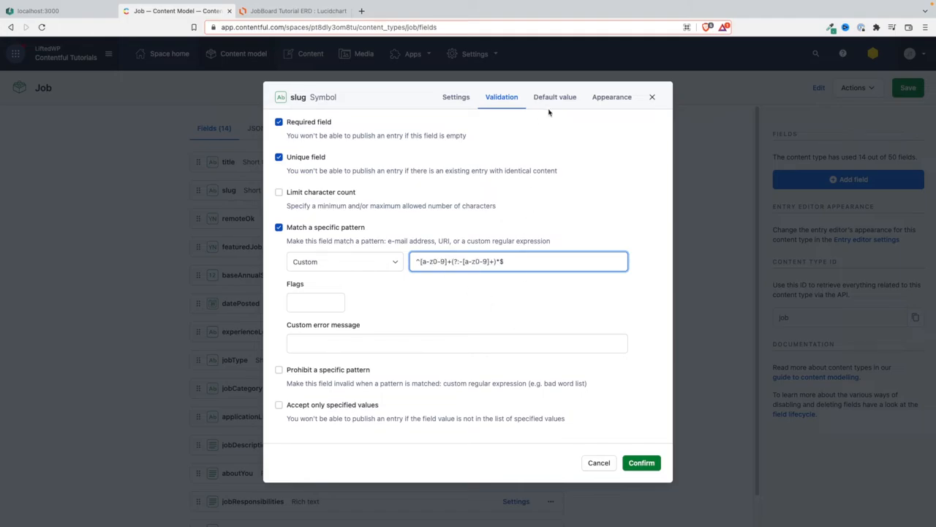
Step: Set the slug to a Slug appearance generated from title and confirm
left_click(611, 96)
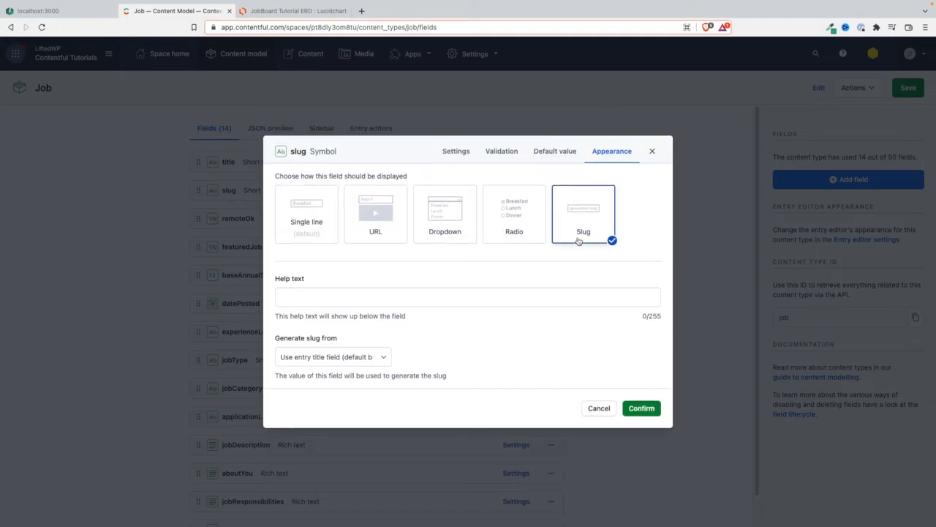
left_click(333, 356)
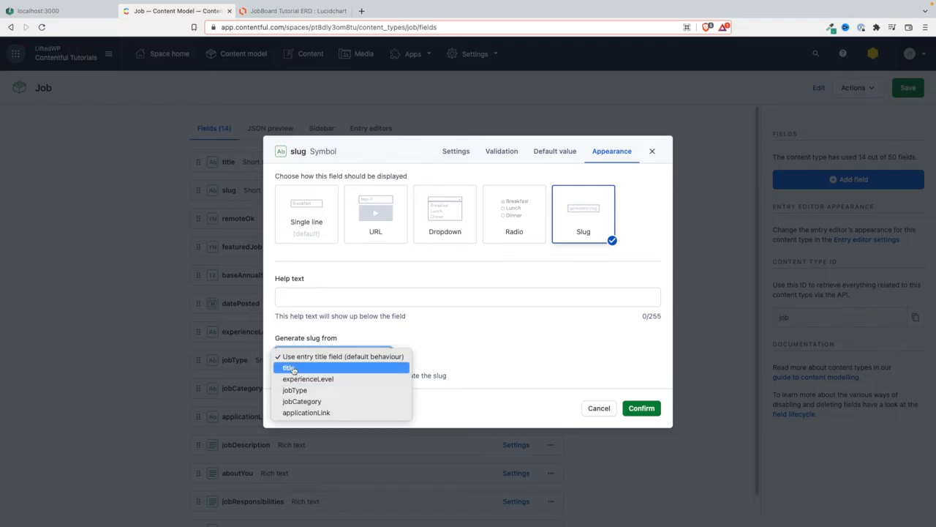
left_click(284, 367)
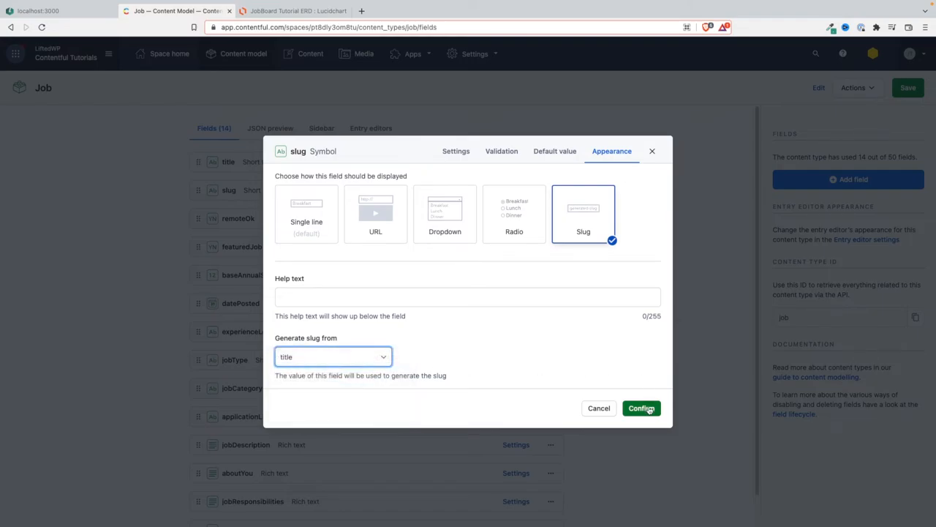
left_click(641, 407)
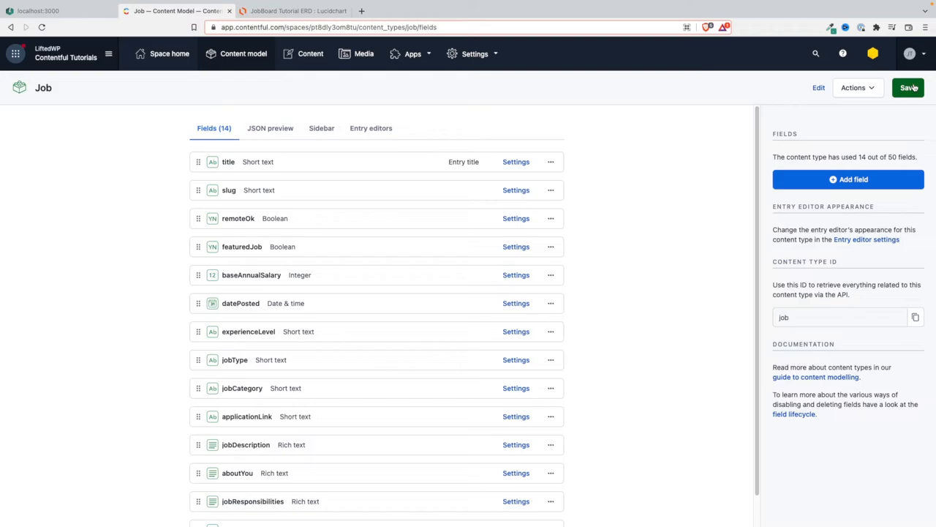
Step: Save the Job content type and switch to the empty Content entries area
left_click(908, 88)
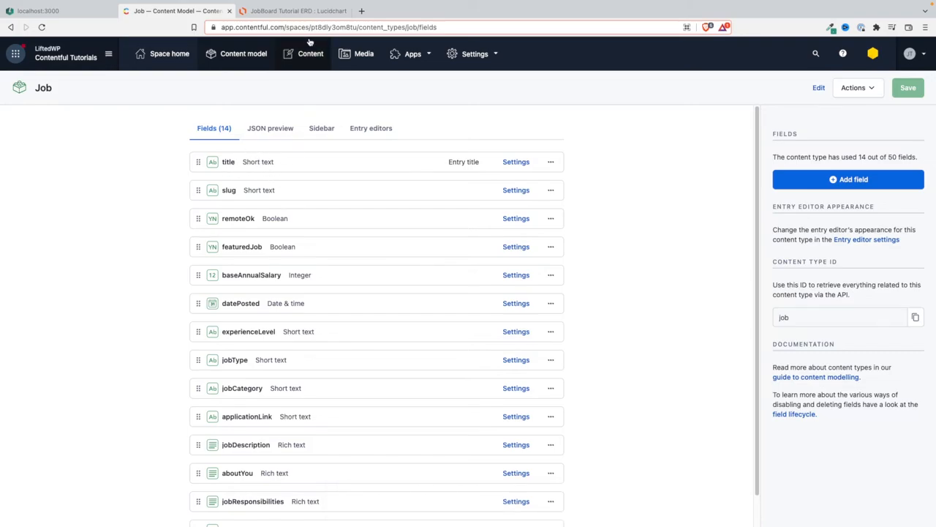
left_click(308, 53)
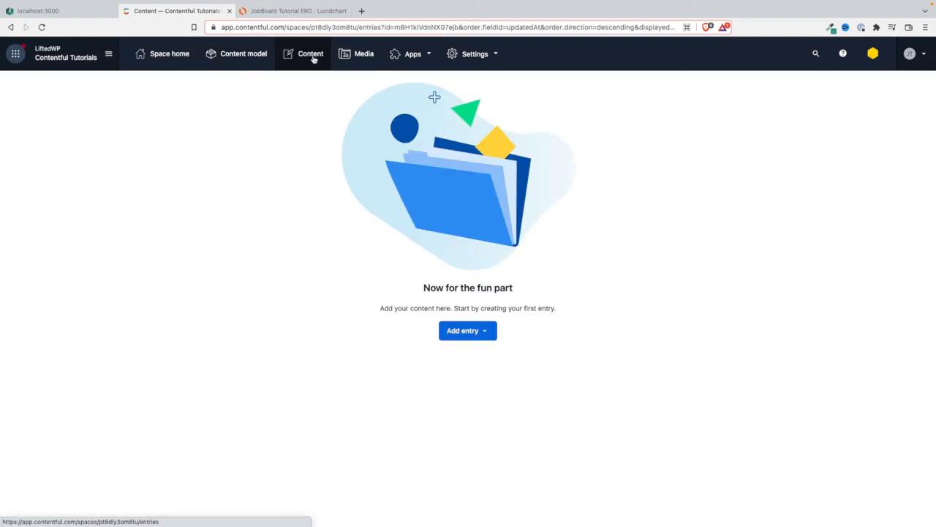
Step: Add a Company entry named 'Lifted Vendures Ltd', generating slug 'lifted-vendures-ltd'
left_click(467, 330)
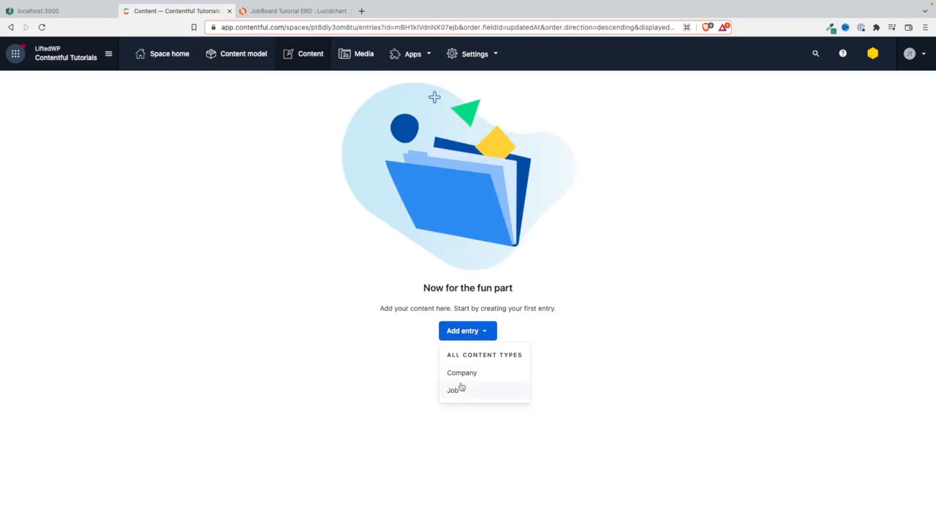
left_click(462, 373)
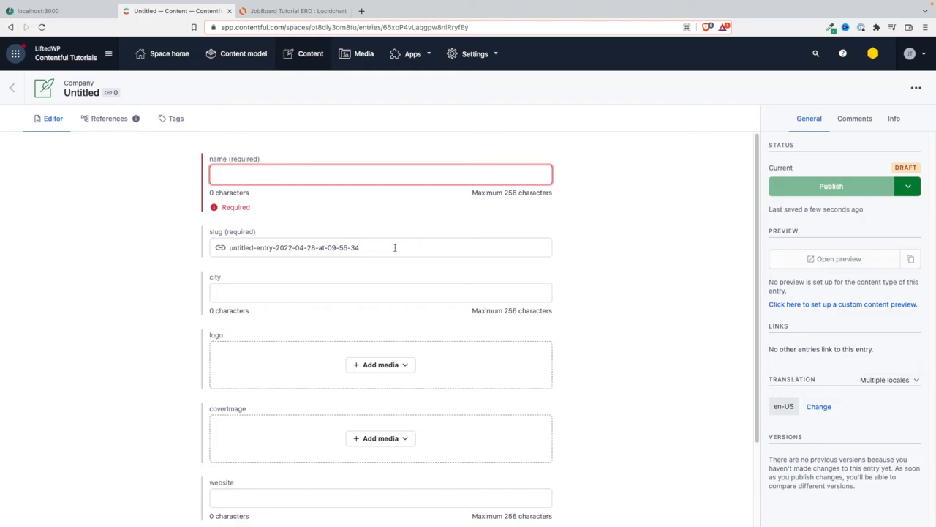
type("Lifted Vendures Lt")
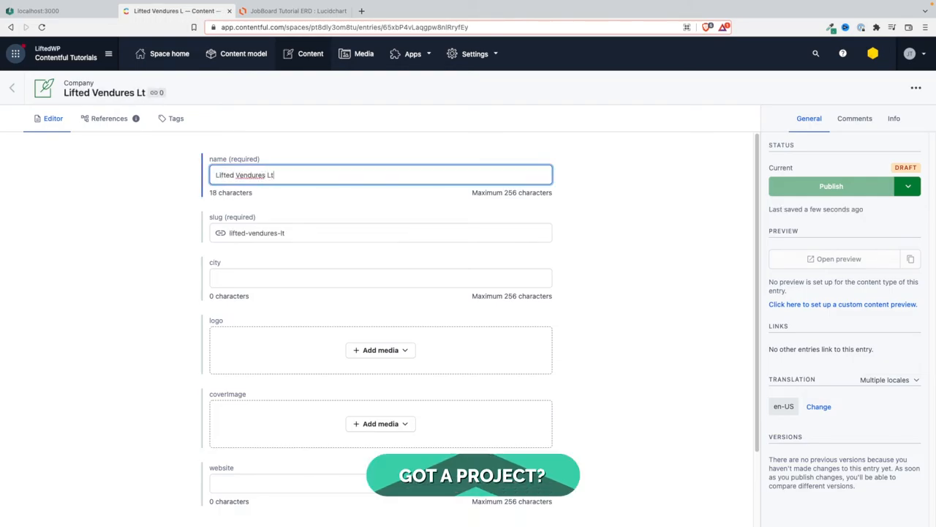
type("d")
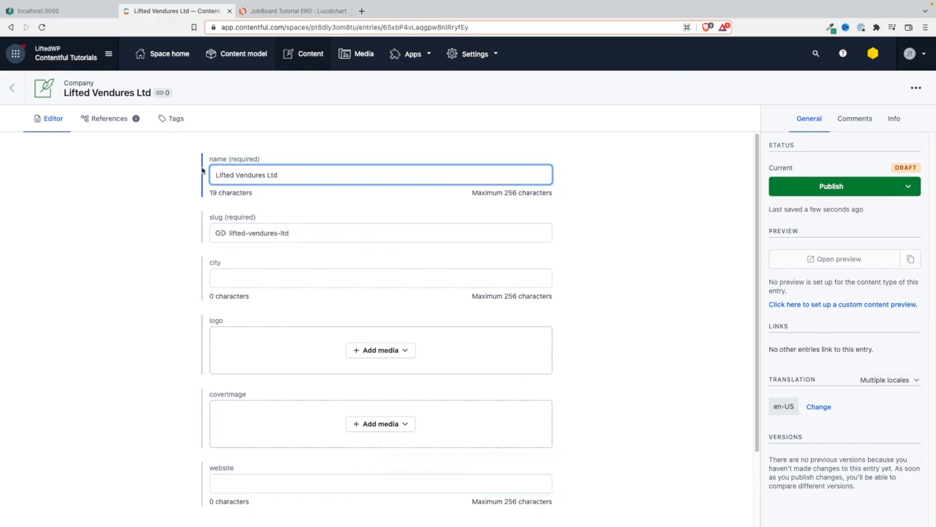
mouse_move(352, 190)
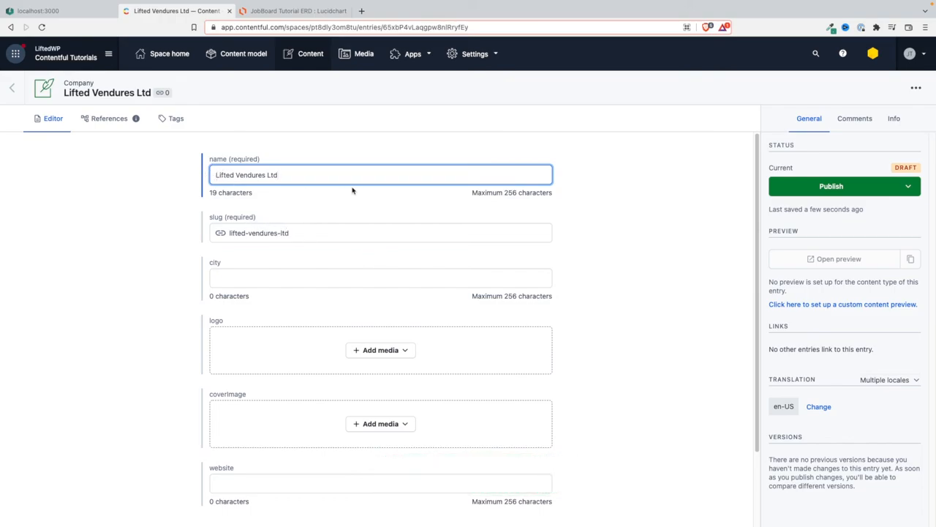